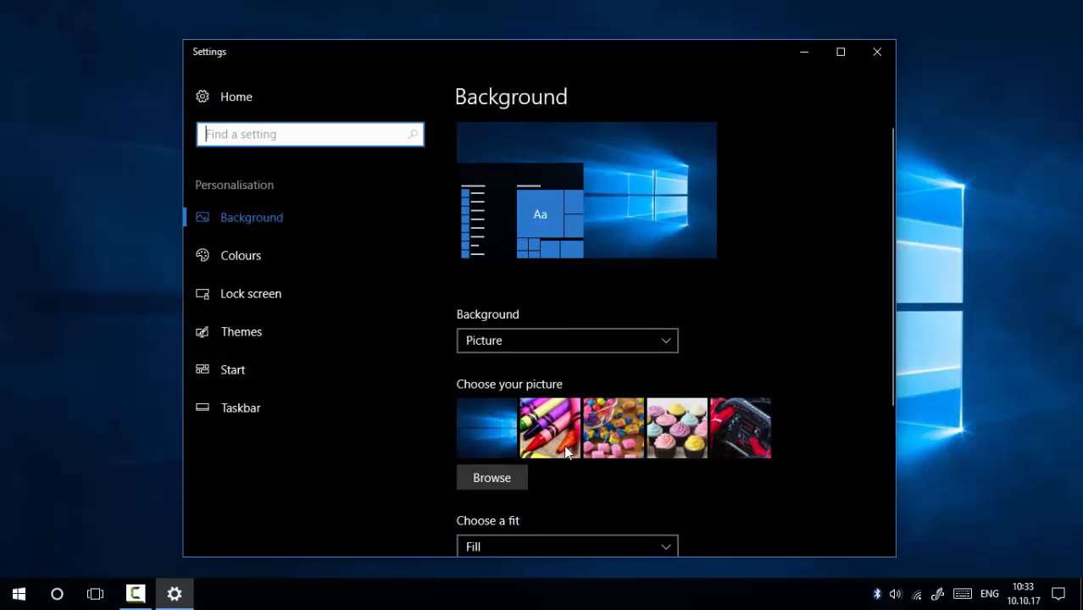
Step: Scroll the Registry Editor tree to browse the expanded HKEY_CURRENT_USER and HKEY_LOCAL_MACHINE hives
scroll(down, 3)
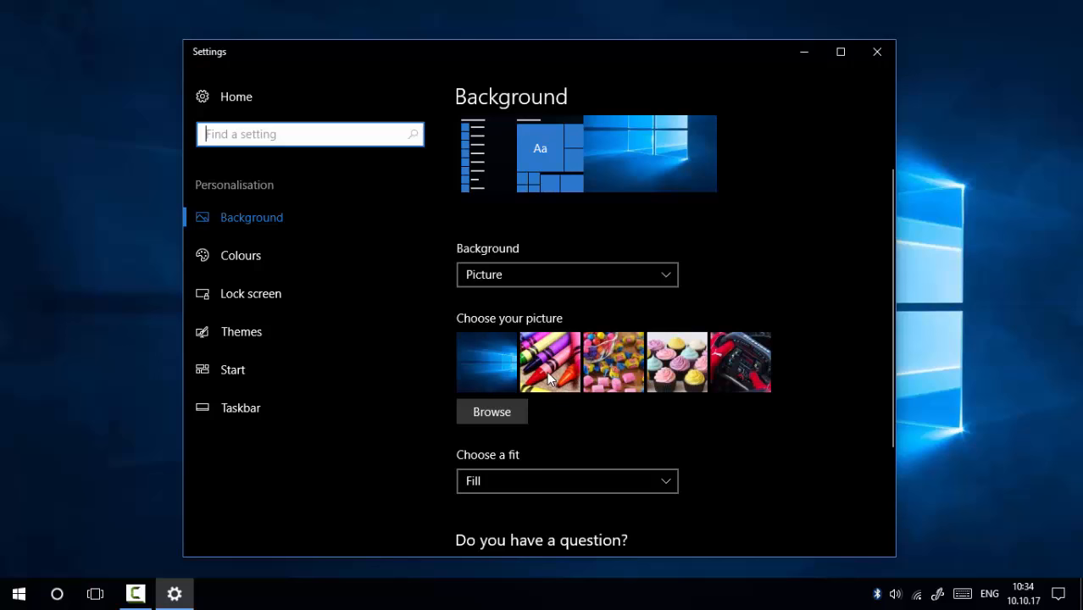
mouse_move(621, 364)
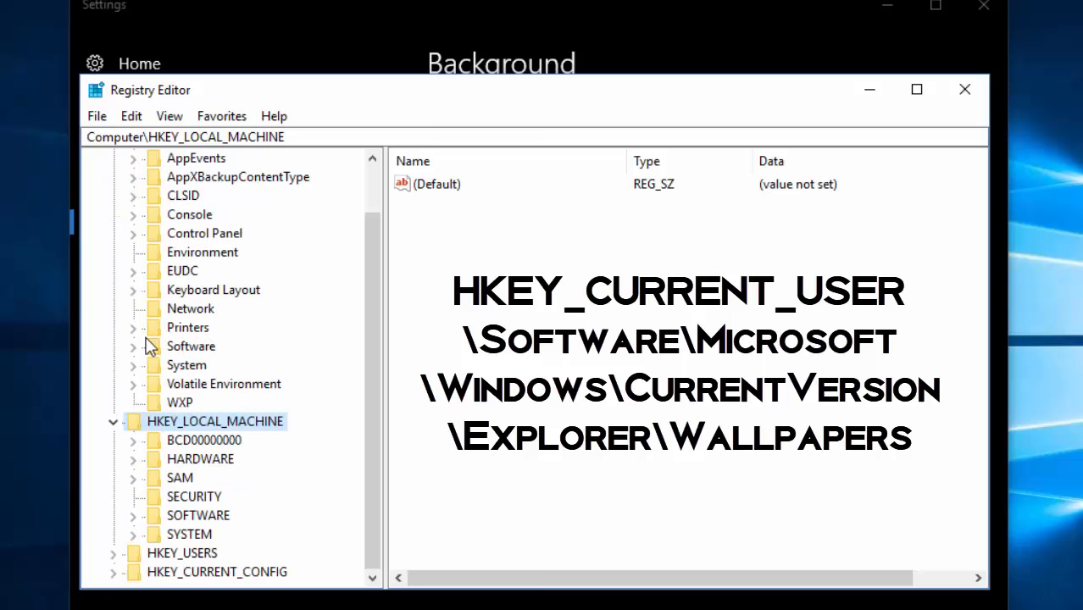
scroll(down, 3)
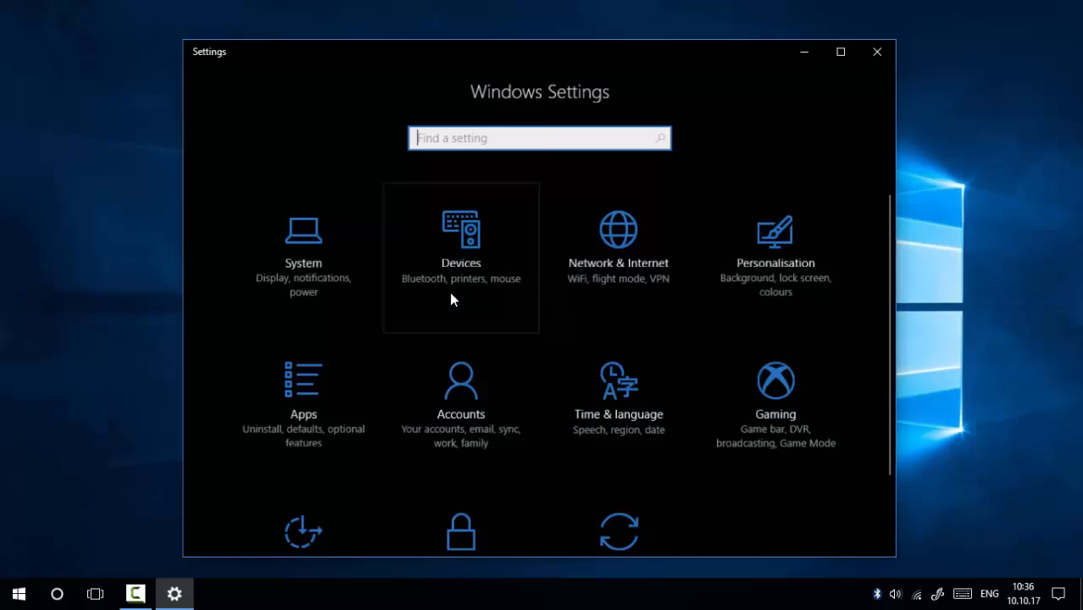
Step: Open Personalisation's Background page to see the default Windows 10 wallpapers in Choose your picture
click(774, 245)
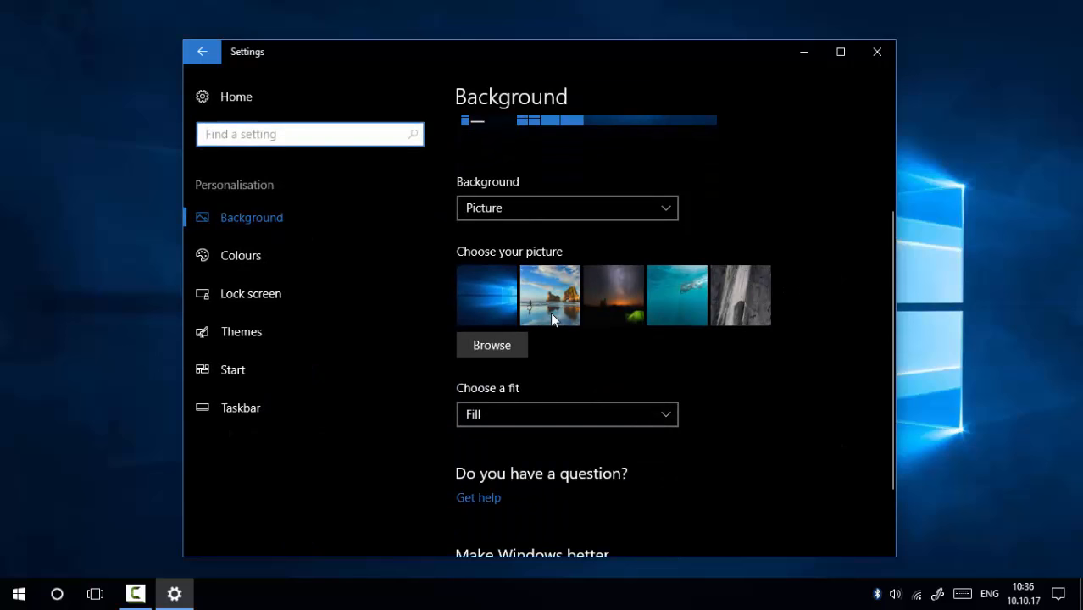